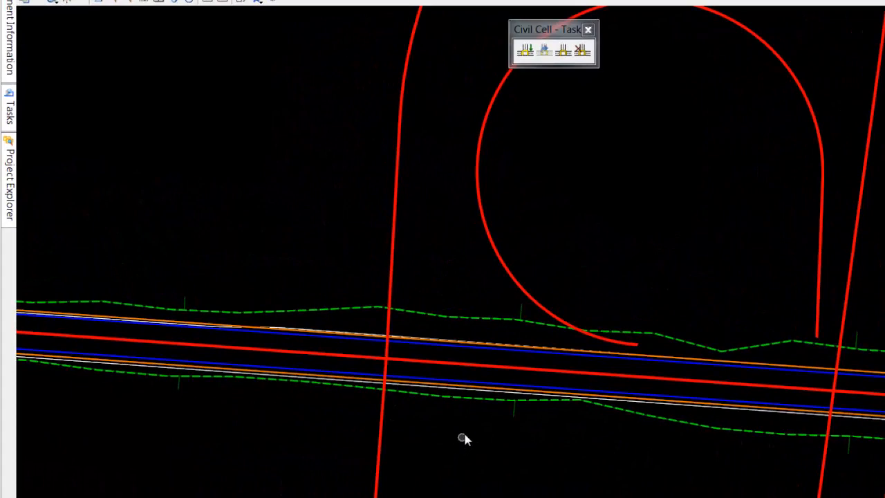
mouse_move(467, 440)
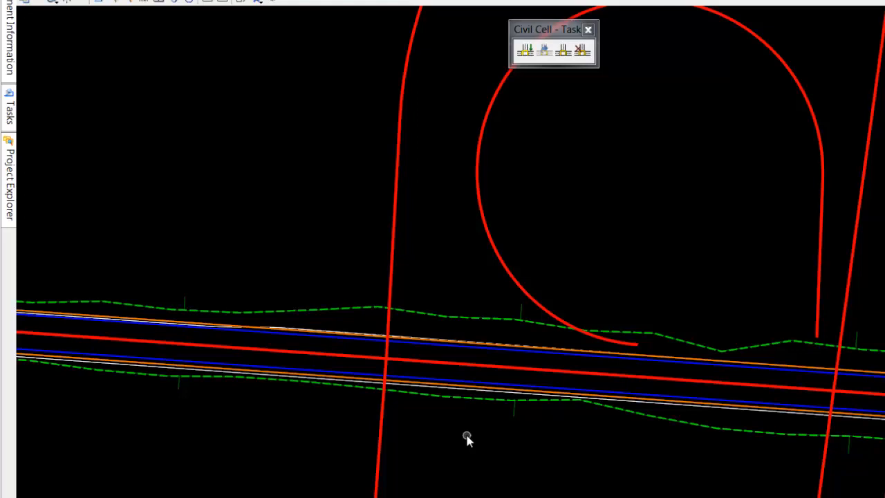
mouse_move(489, 440)
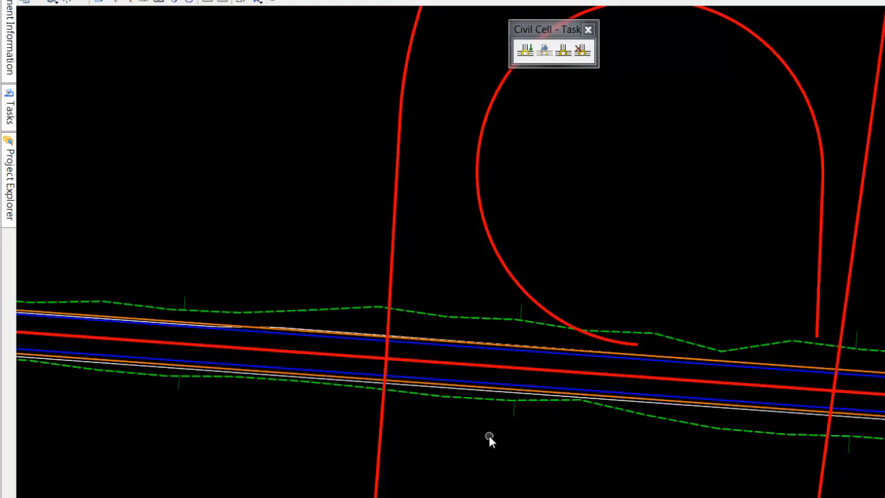
mouse_move(462, 478)
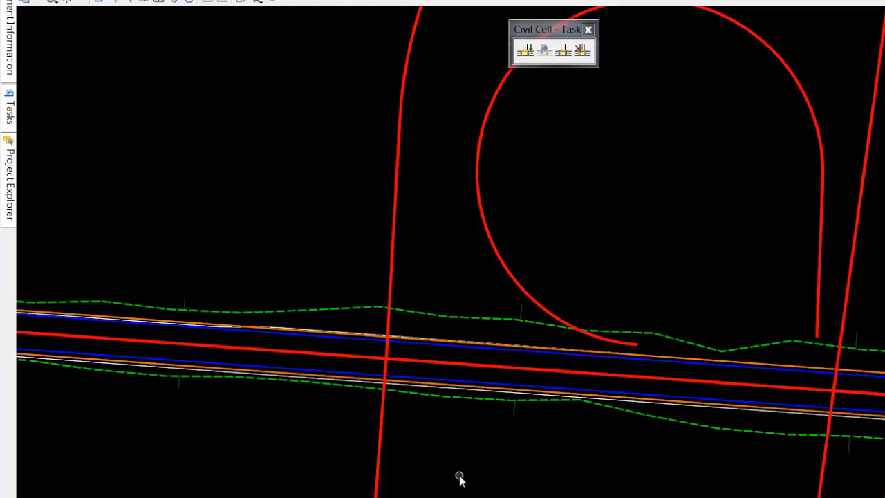
mouse_move(501, 459)
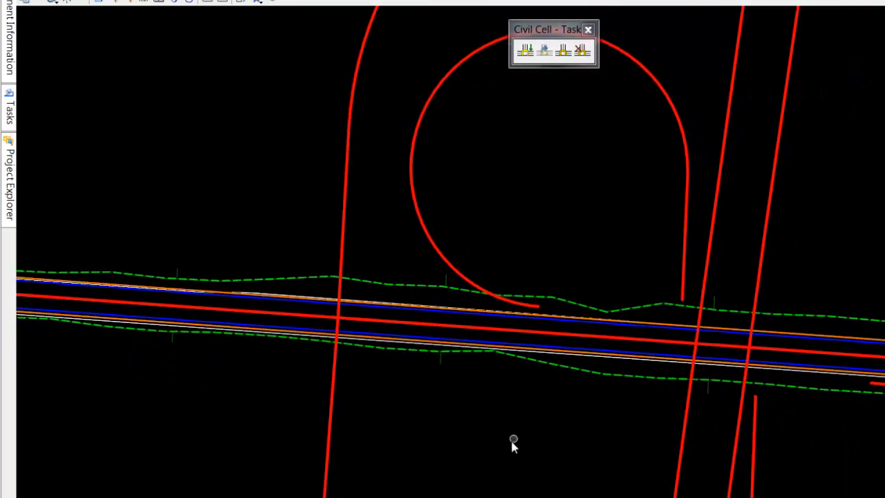
mouse_move(456, 459)
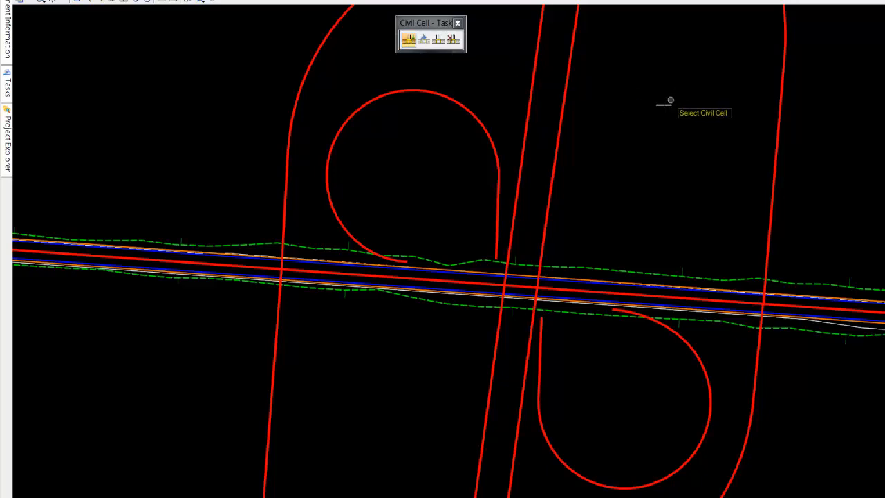
- Place the intersection civil cell from the library at the ramp-mainline junction
left_click(408, 39)
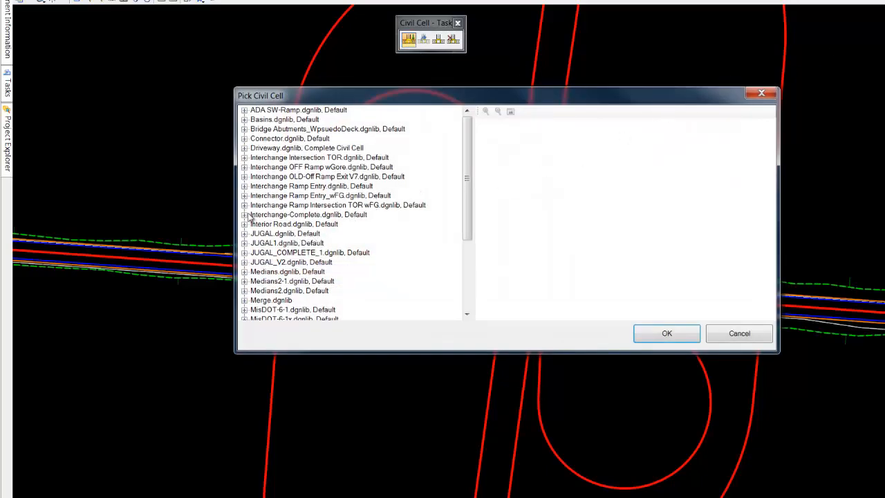
left_click(243, 215)
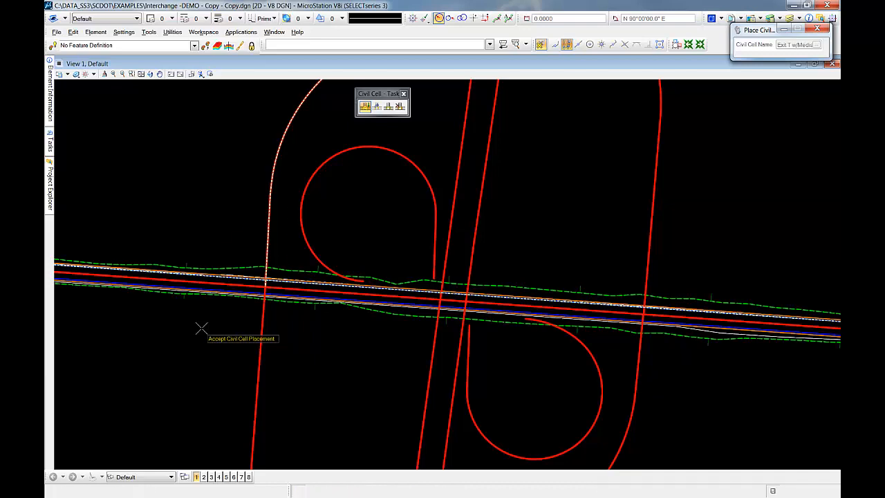
left_click(202, 327)
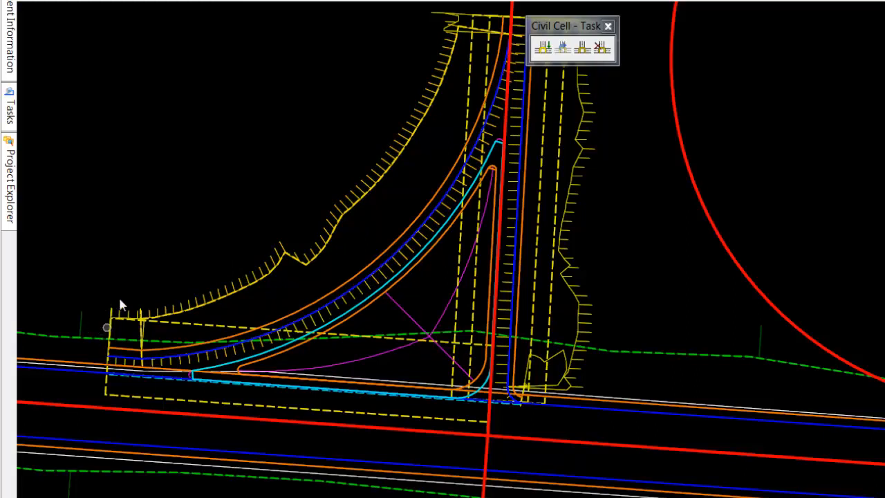
mouse_move(214, 276)
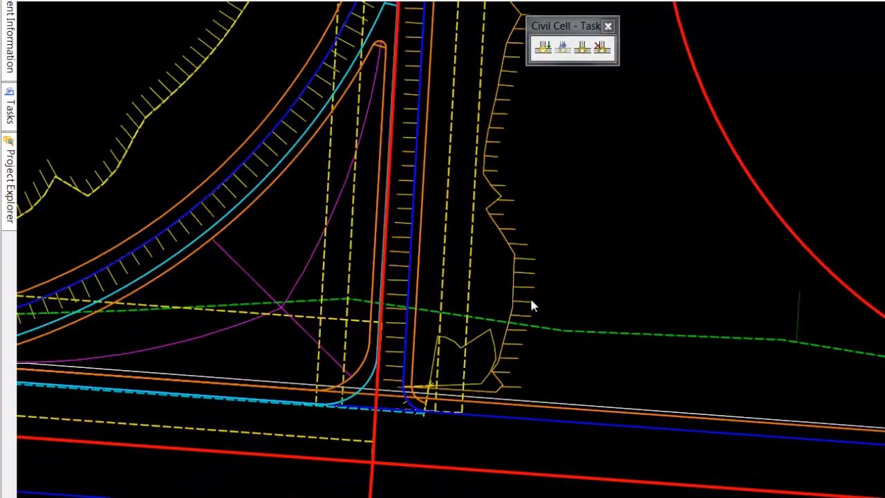
mouse_move(531, 301)
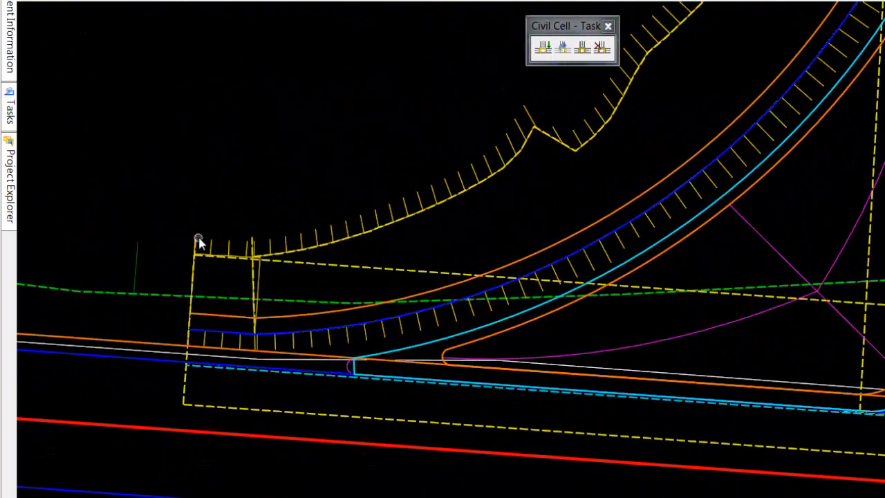
mouse_move(198, 240)
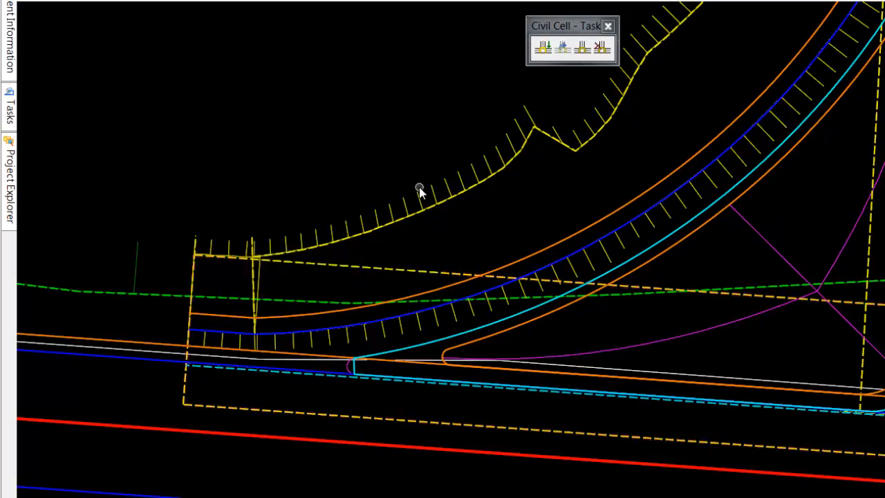
mouse_move(417, 193)
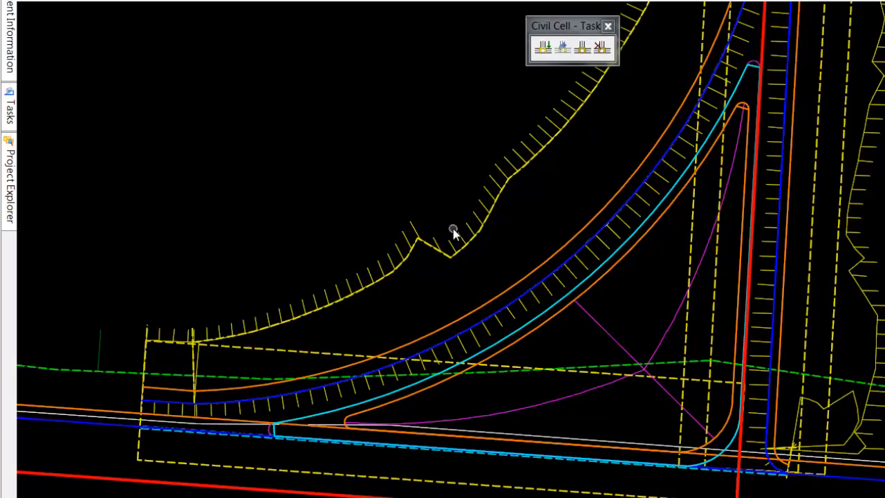
mouse_move(340, 230)
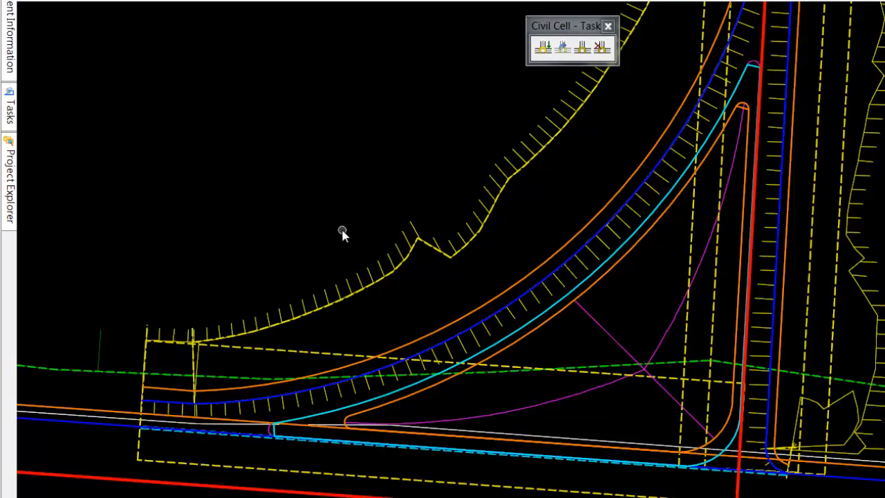
mouse_move(348, 232)
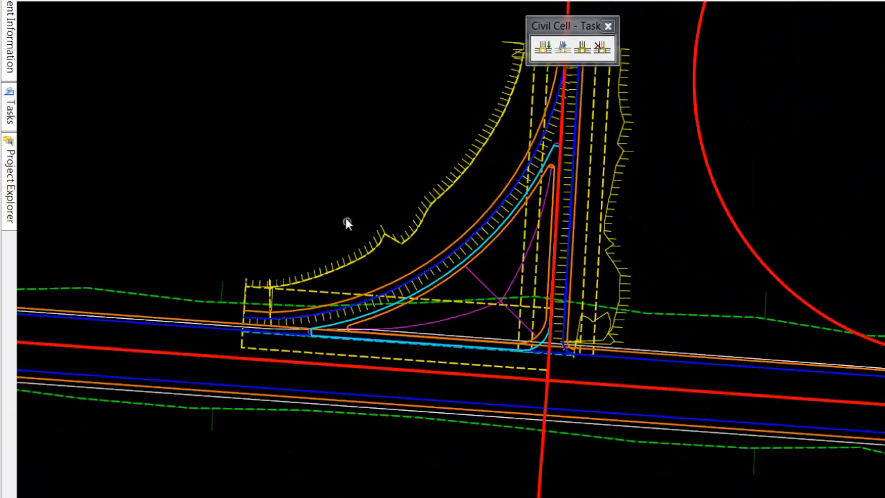
mouse_move(379, 155)
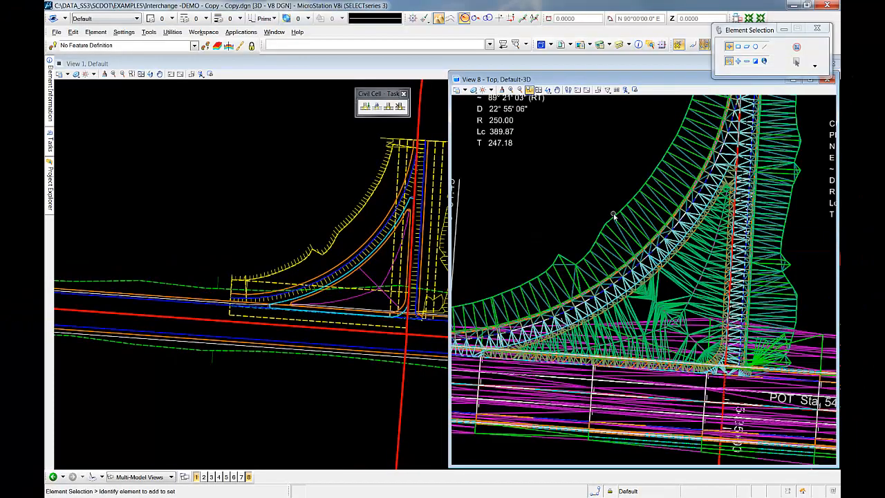
mouse_move(613, 215)
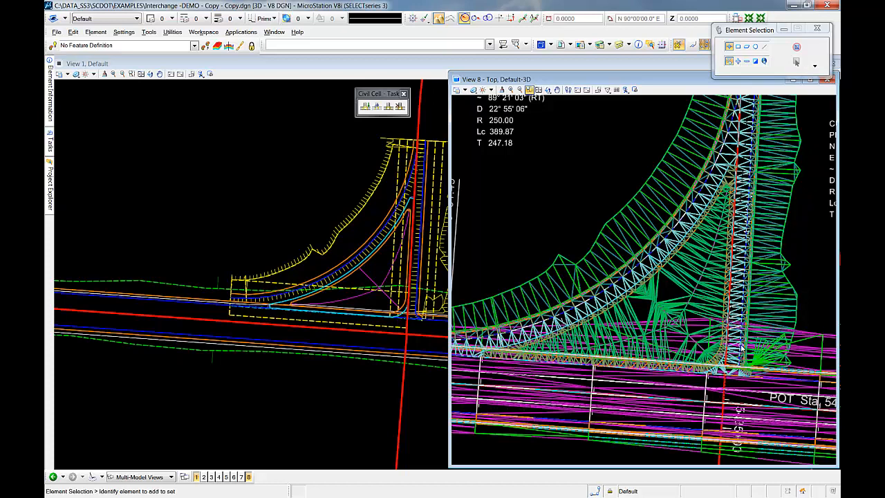
mouse_move(781, 250)
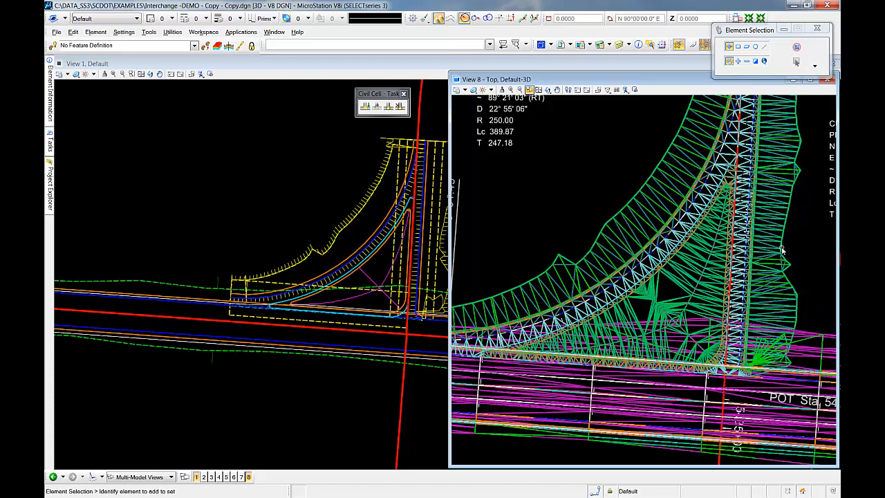
mouse_move(600, 233)
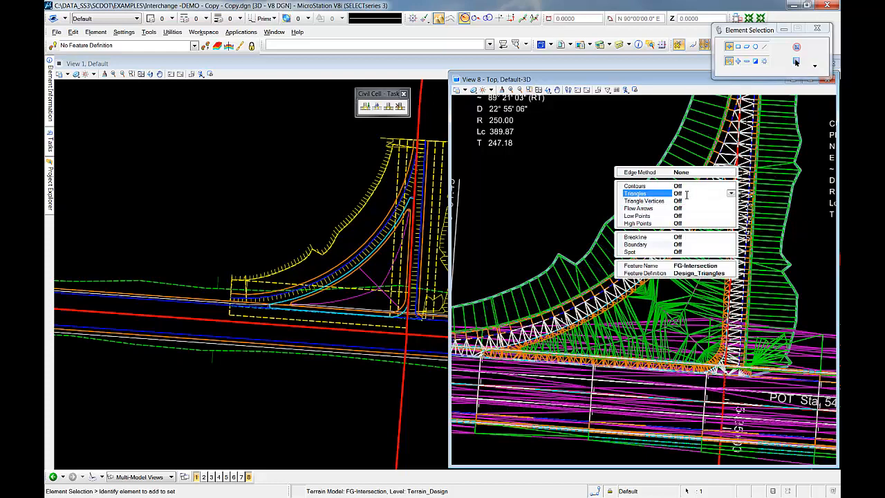
- Turn Triangles On for the FG-Intersection terrain model
left_click(677, 185)
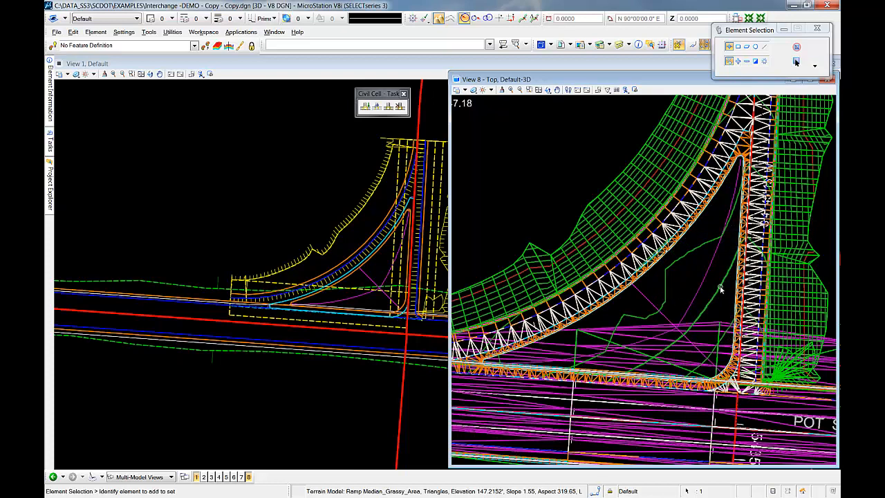
mouse_move(694, 254)
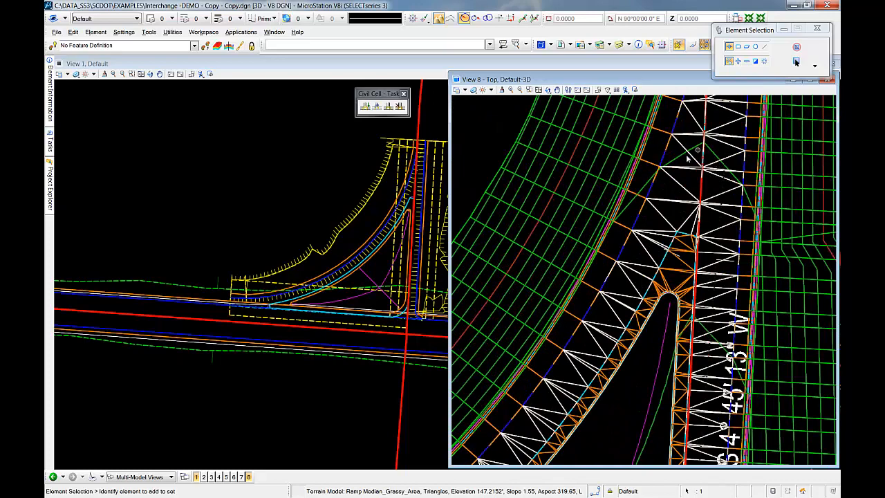
mouse_move(629, 206)
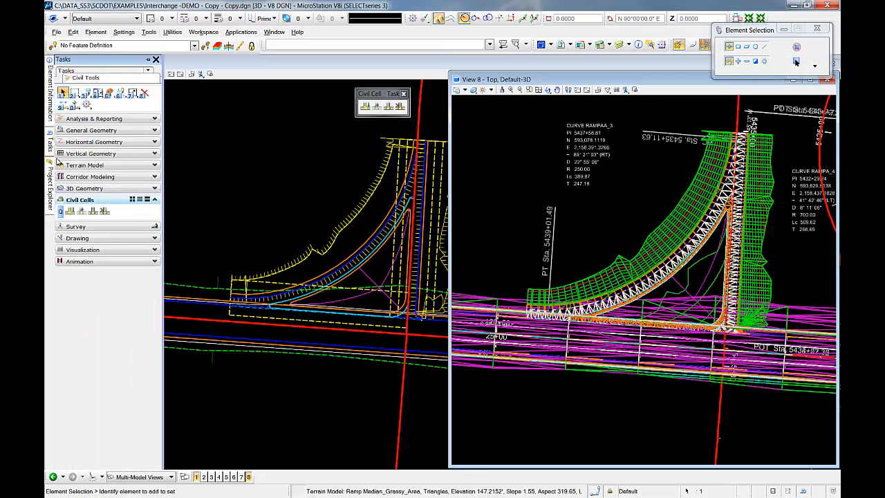
- Expand Corridor Modeling in the Tasks panel, then fit the full interchange in View 8
left_click(90, 177)
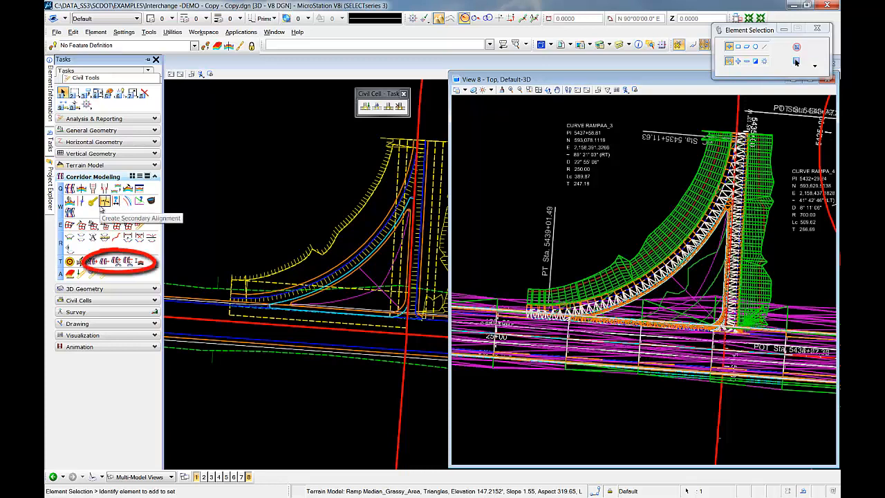
left_click(116, 261)
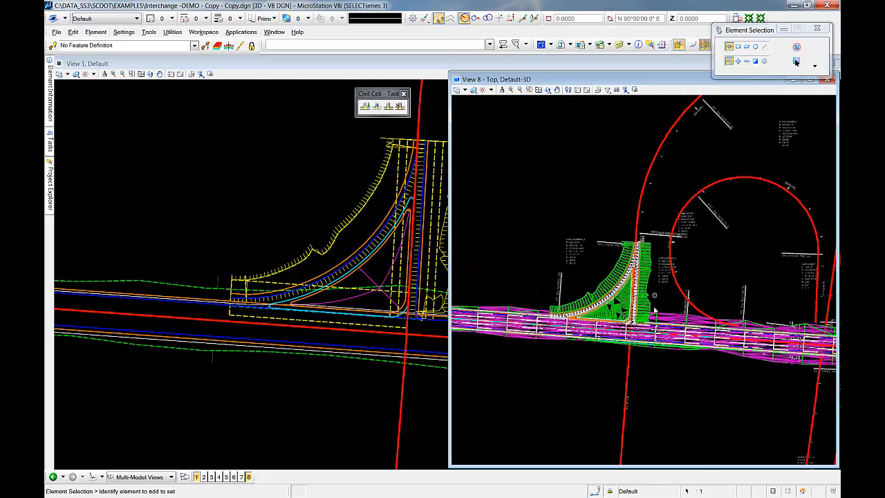
mouse_move(725, 397)
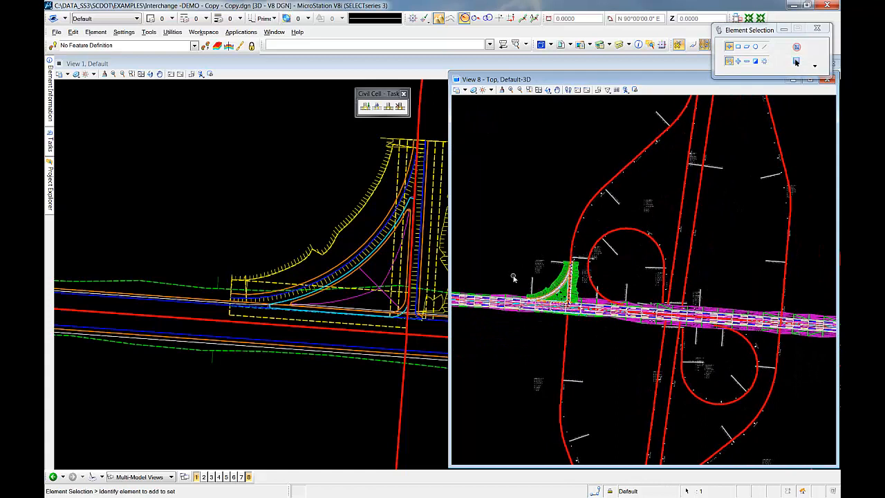
mouse_move(68, 265)
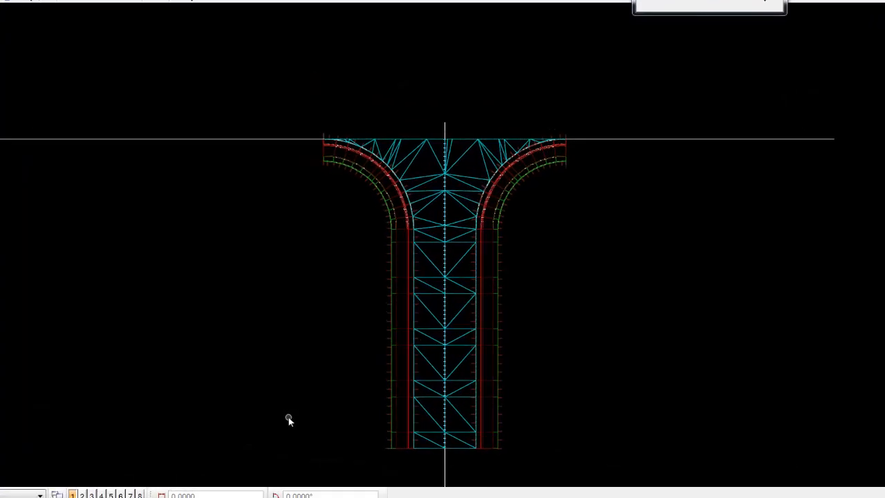
mouse_move(307, 396)
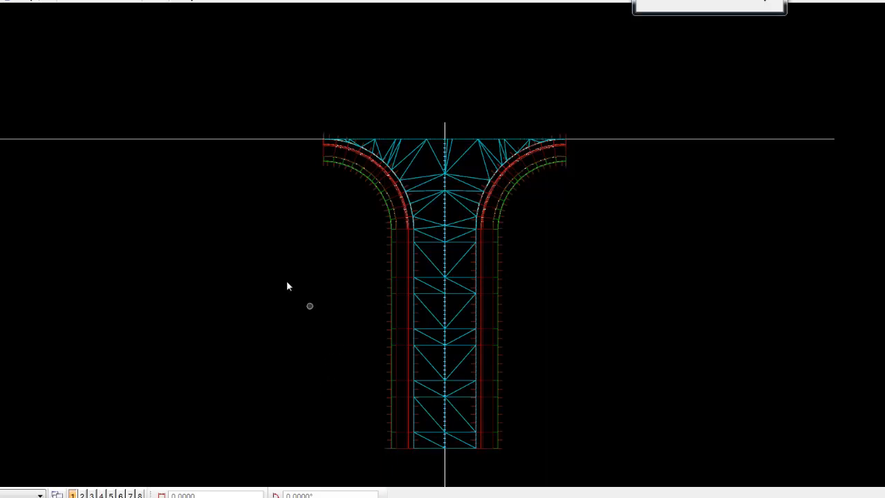
mouse_move(268, 248)
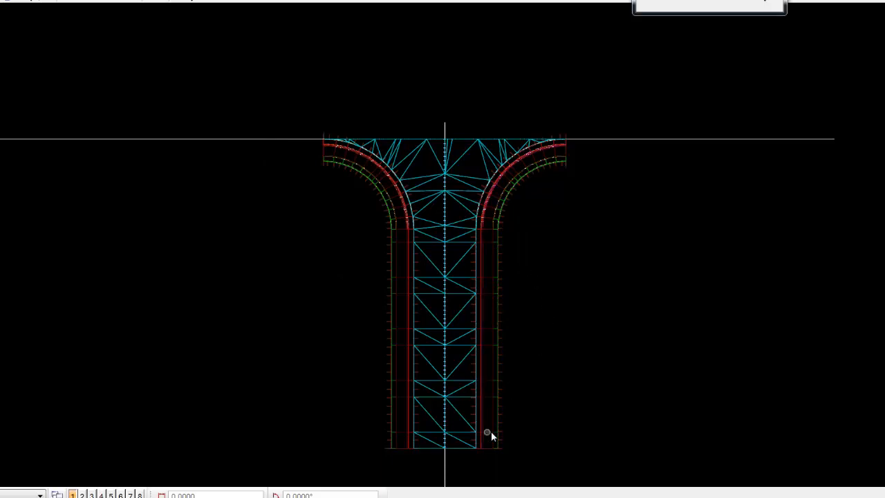
mouse_move(520, 421)
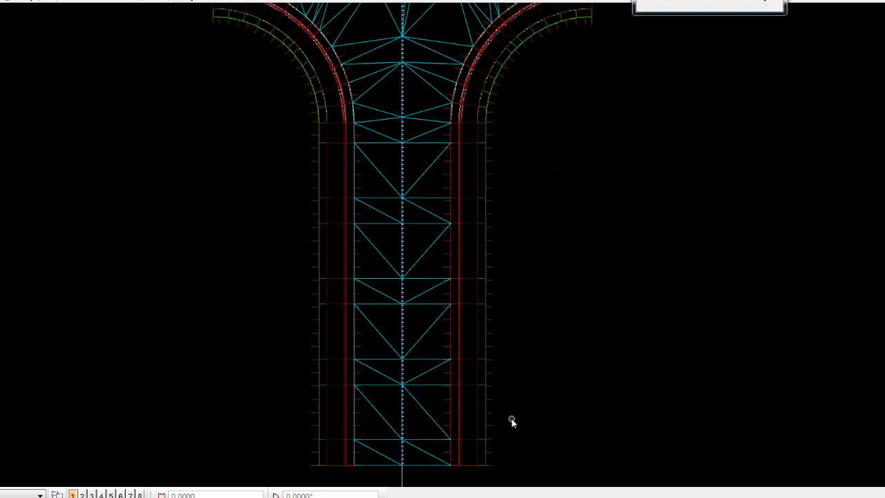
mouse_move(501, 396)
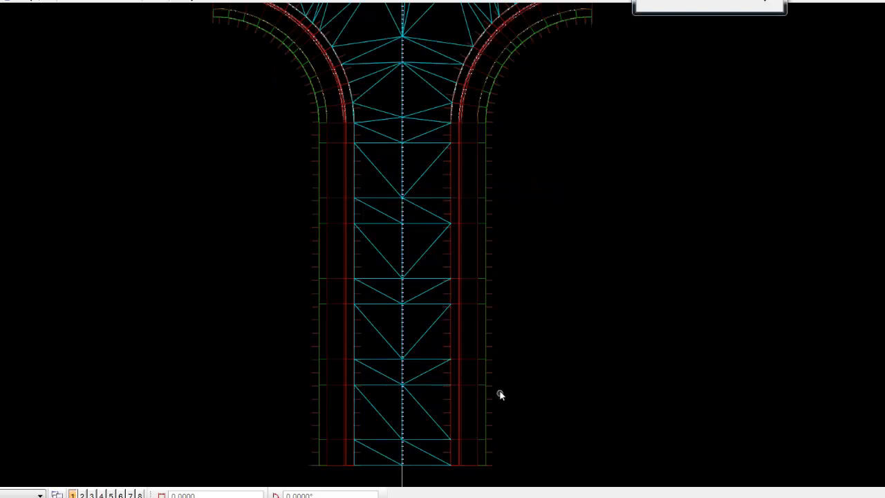
mouse_move(600, 61)
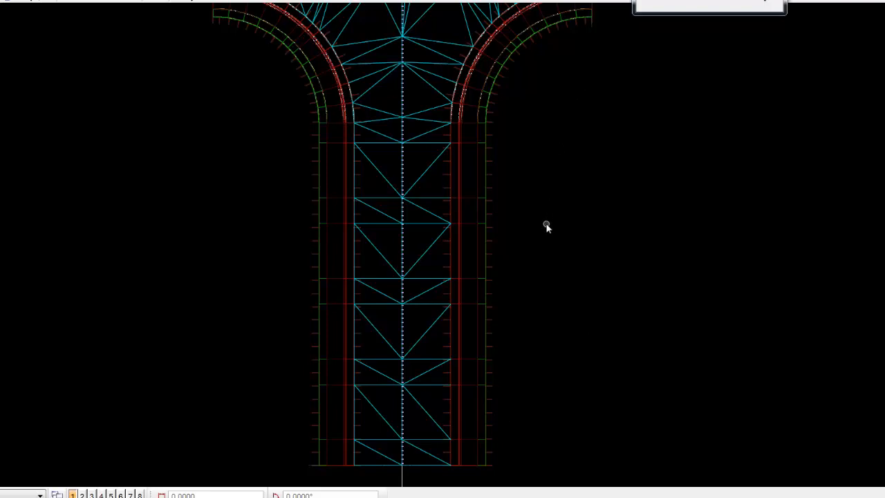
mouse_move(532, 99)
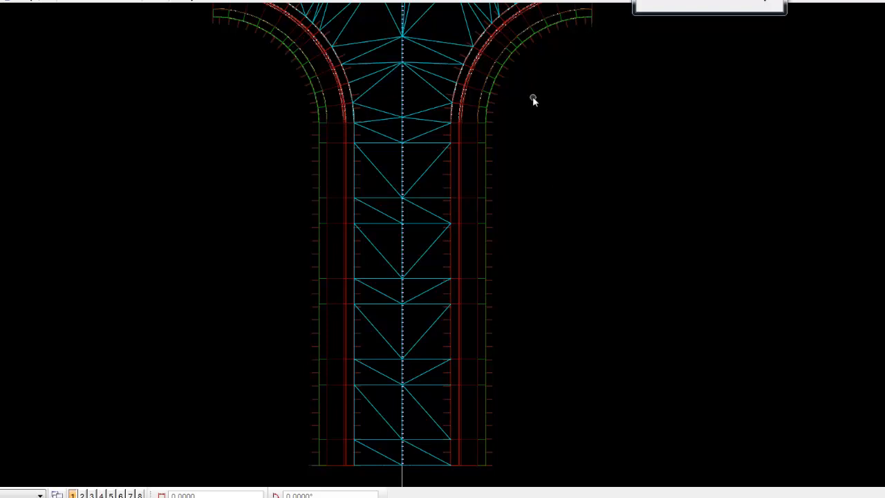
mouse_move(557, 318)
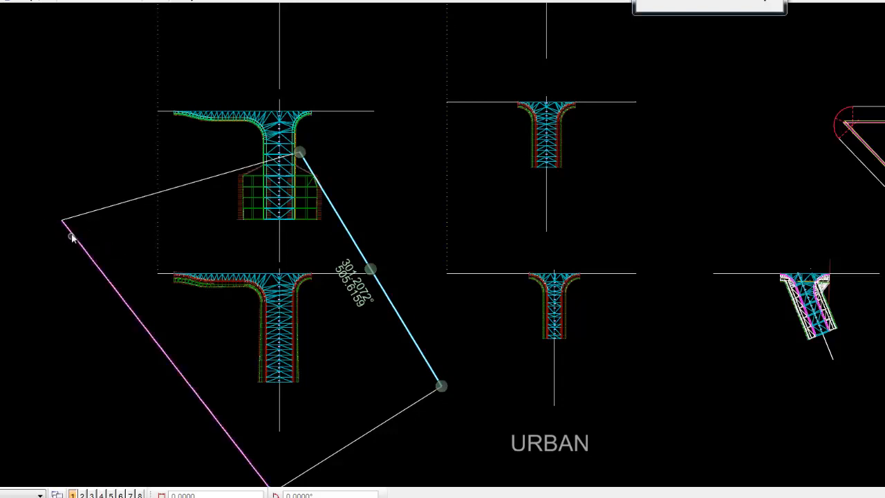
mouse_move(337, 207)
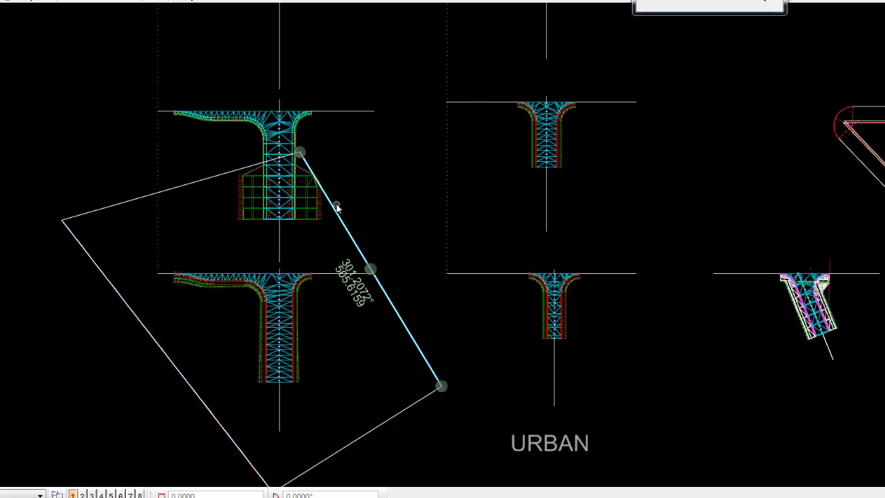
left_click(337, 207)
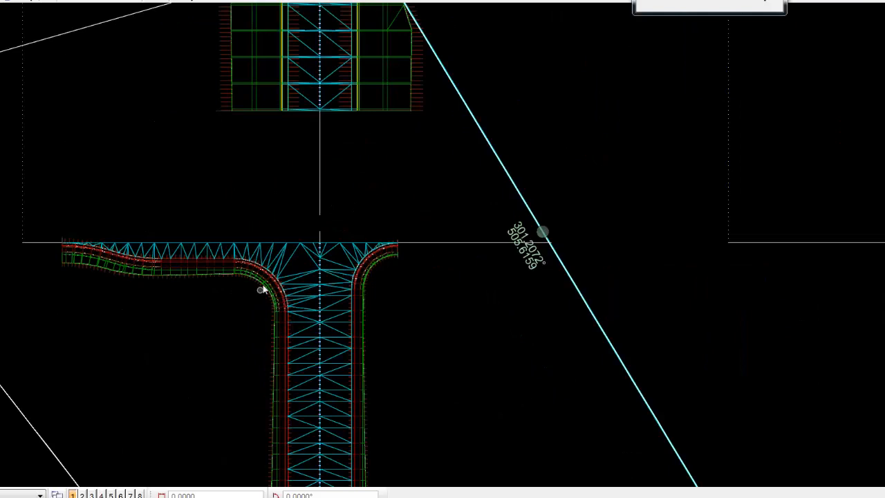
mouse_move(262, 289)
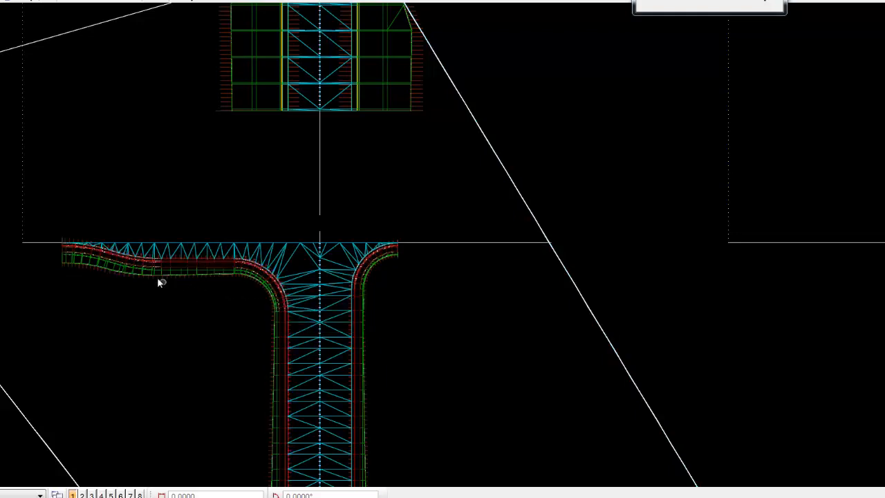
mouse_move(158, 282)
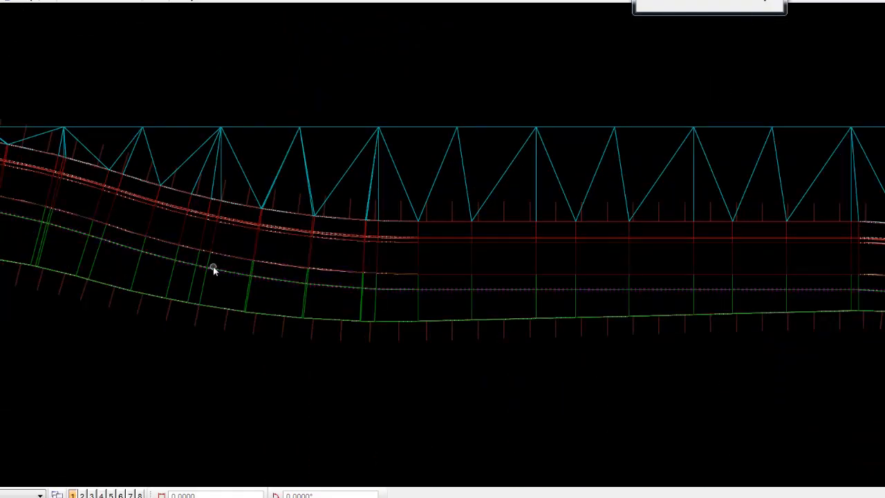
mouse_move(213, 310)
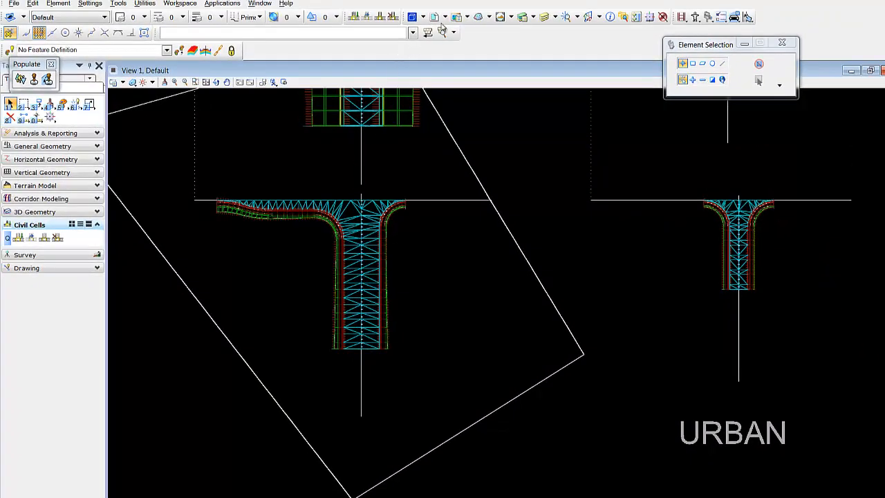
- Make Default-3D the active model from the Models dialog
left_click(411, 16)
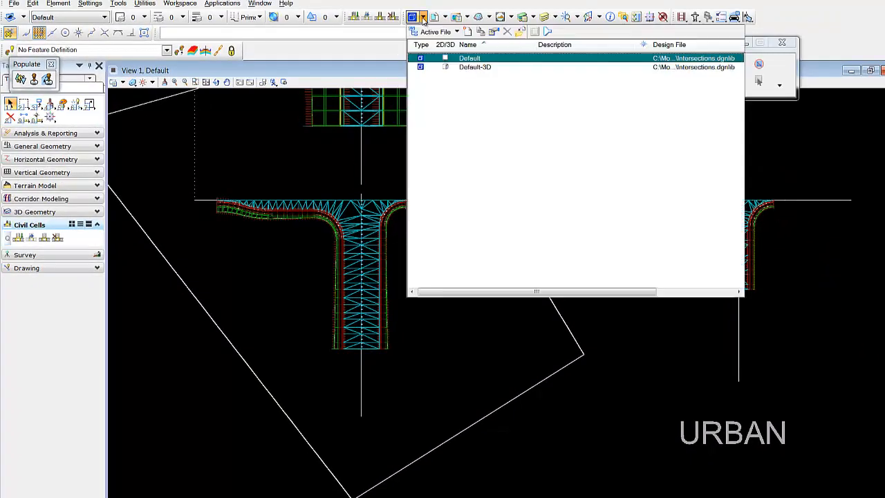
left_click(475, 67)
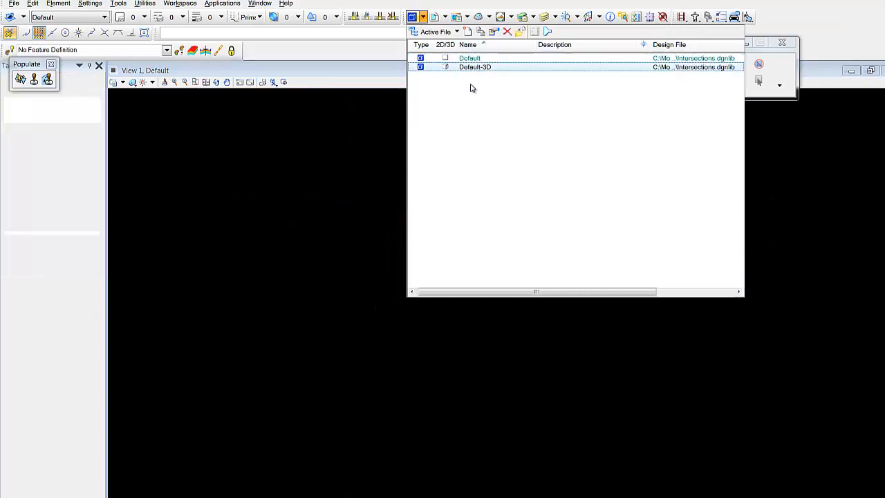
double_click(476, 66)
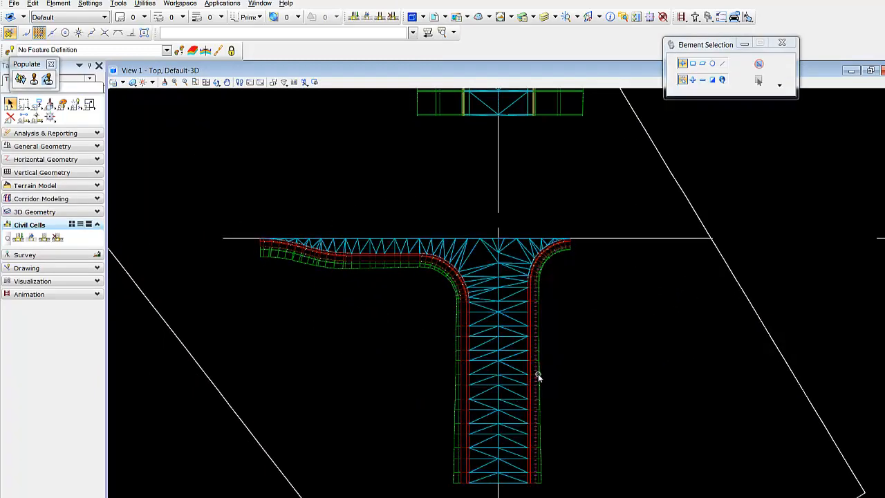
mouse_move(542, 375)
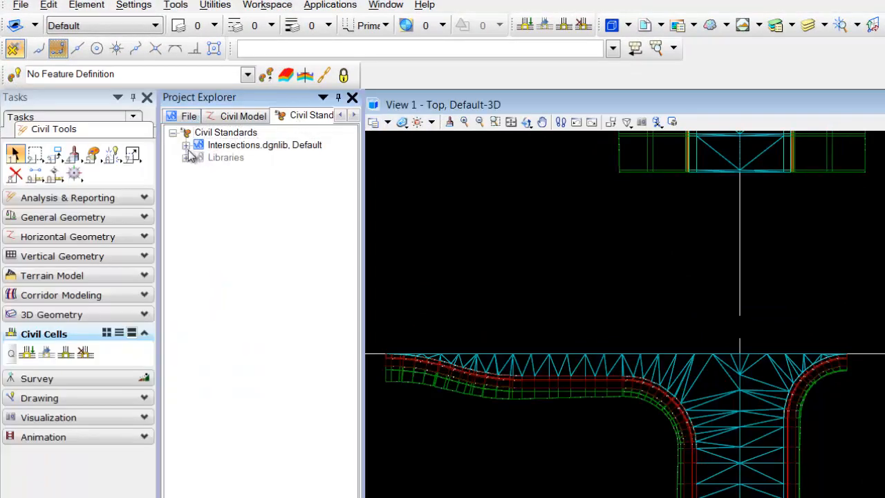
- Expand Intersections.dgnlib down to Feature Definitions > Templates in Civil Standards
left_click(185, 145)
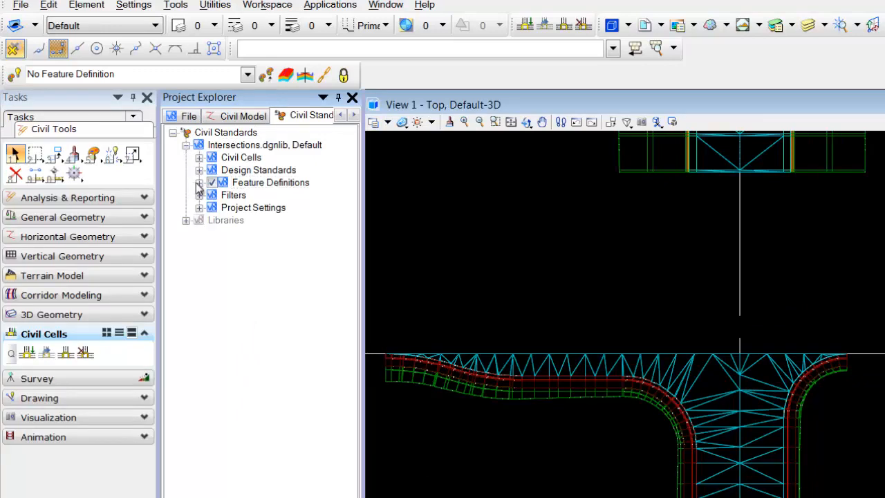
left_click(199, 182)
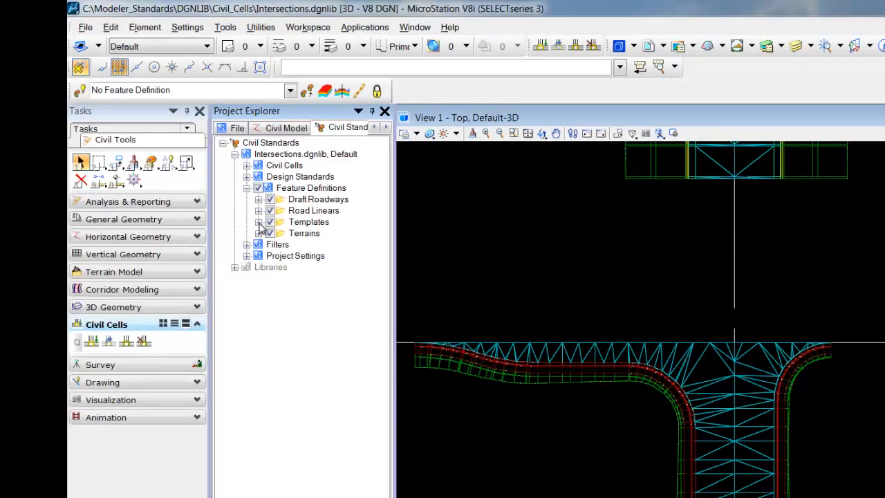
left_click(259, 221)
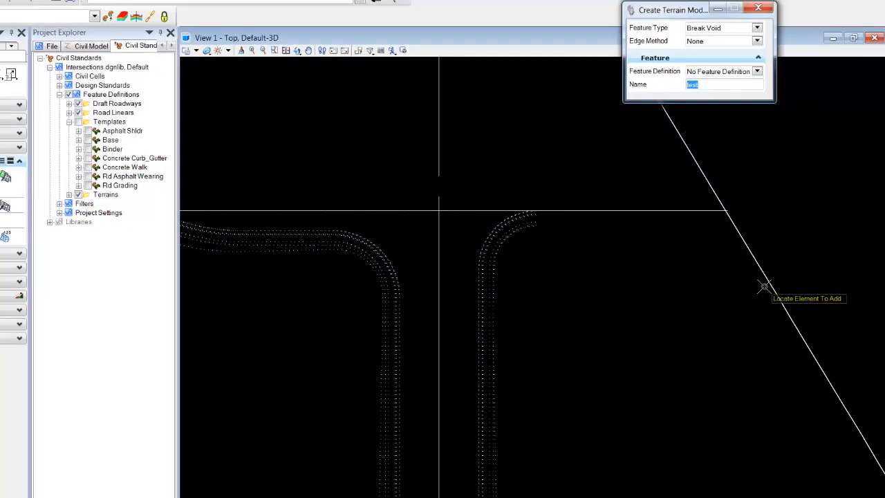
- Name the new terrain Finish Grade and set its feature definition to Terrains > Contours
type("Finish Grade")
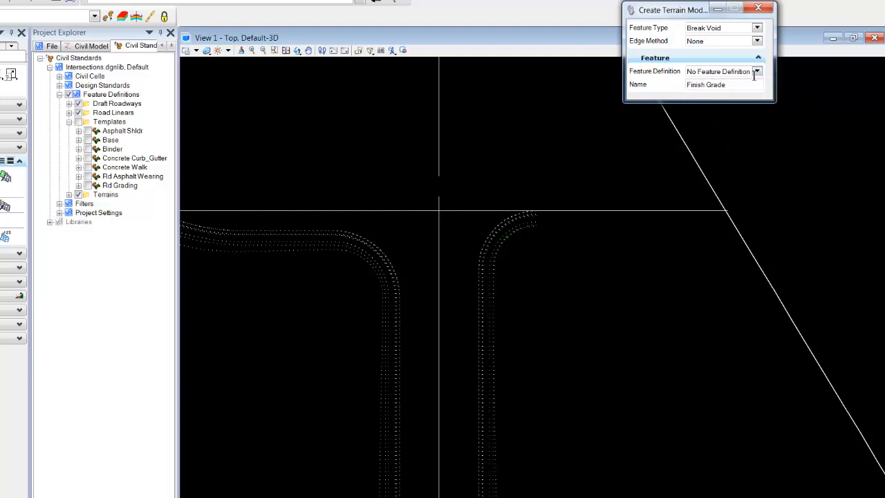
left_click(758, 72)
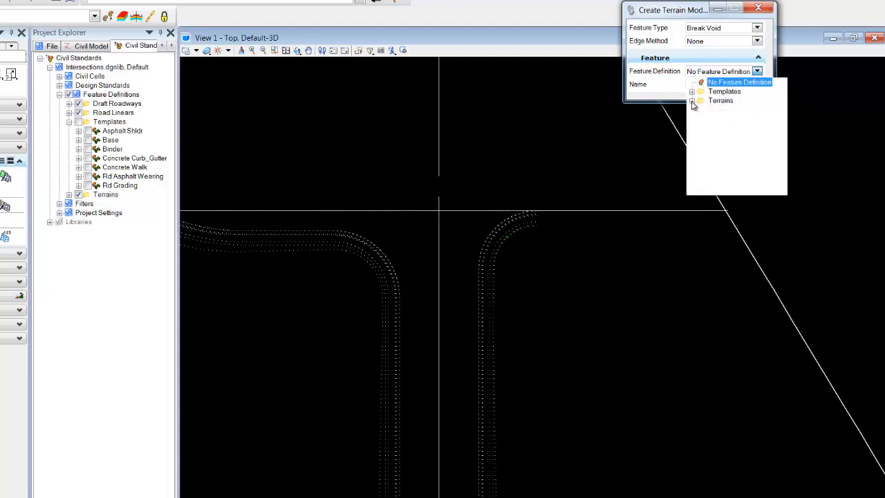
left_click(692, 99)
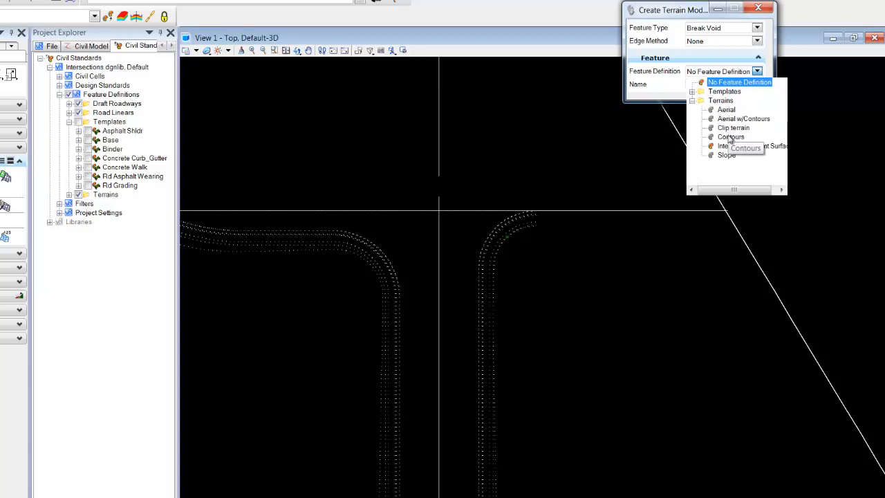
left_click(730, 137)
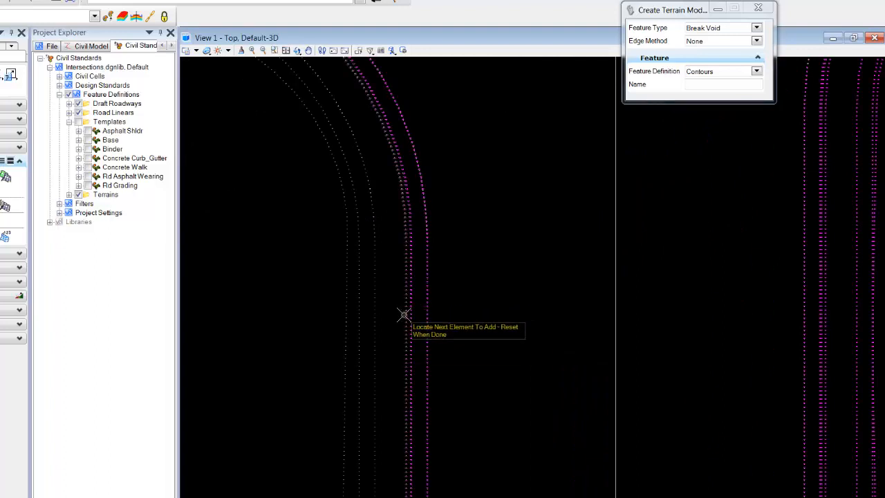
mouse_move(359, 337)
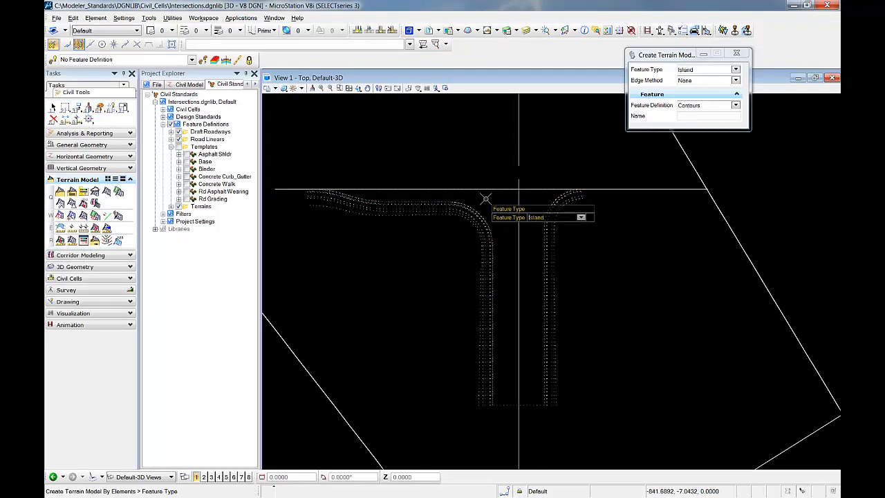
- Cycle the feature type to create the terrain, then add another line as a break line
left_click(735, 70)
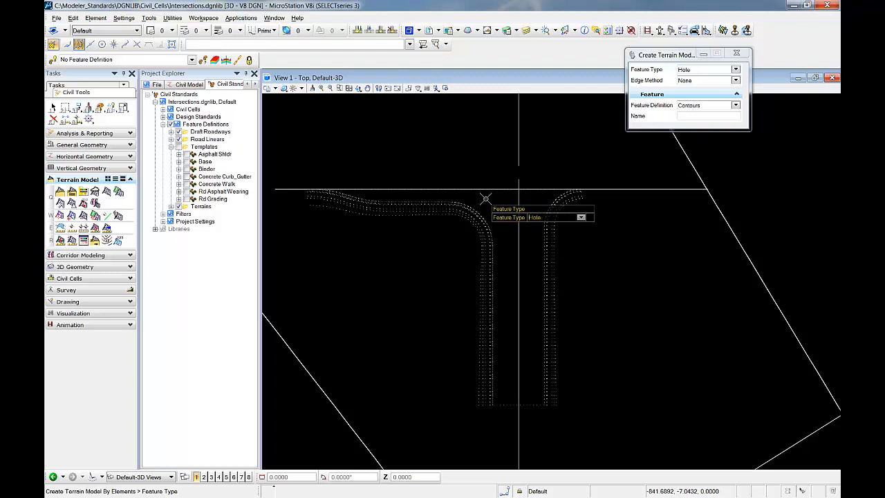
left_click(735, 70)
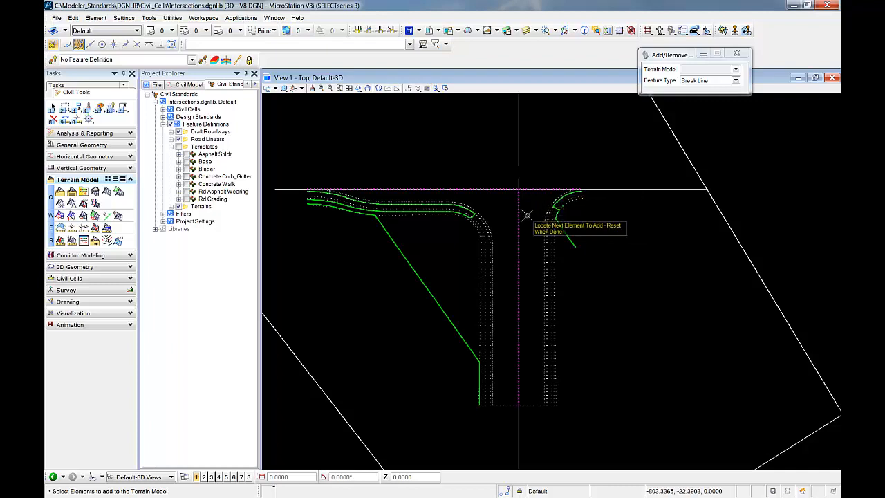
left_click(525, 216)
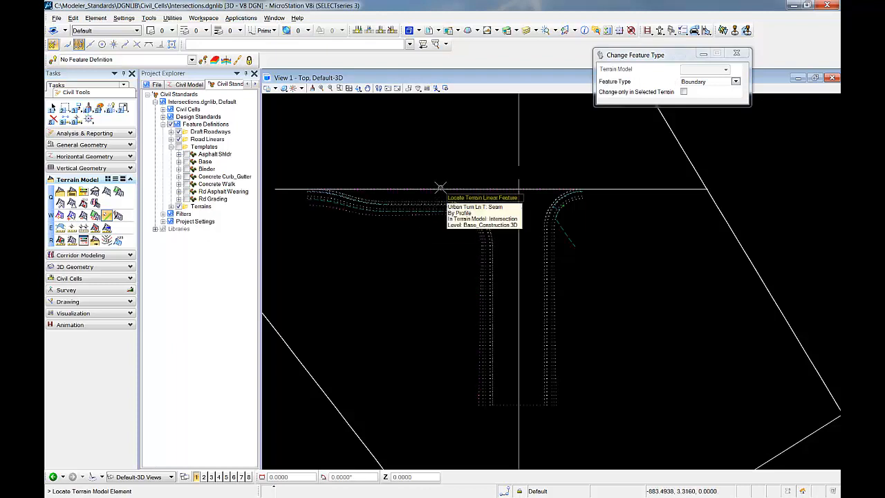
- Retype the outer terrain line as the Intersection terrain's Boundary
left_click(439, 187)
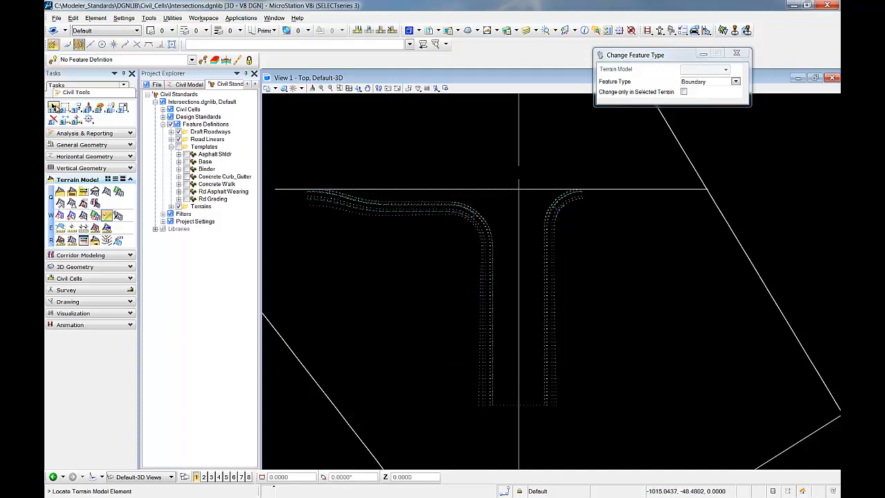
- Turn Triangles On for the finish grade terrain via Quick Properties
left_click(530, 406)
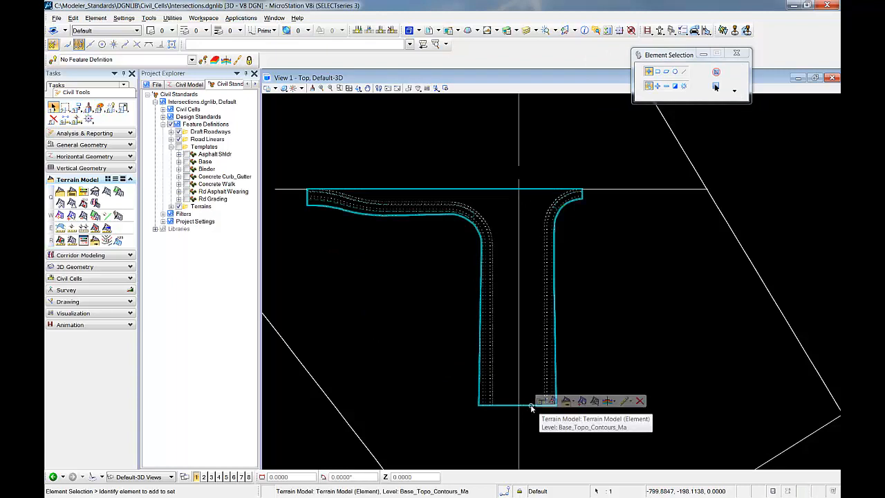
left_click(544, 401)
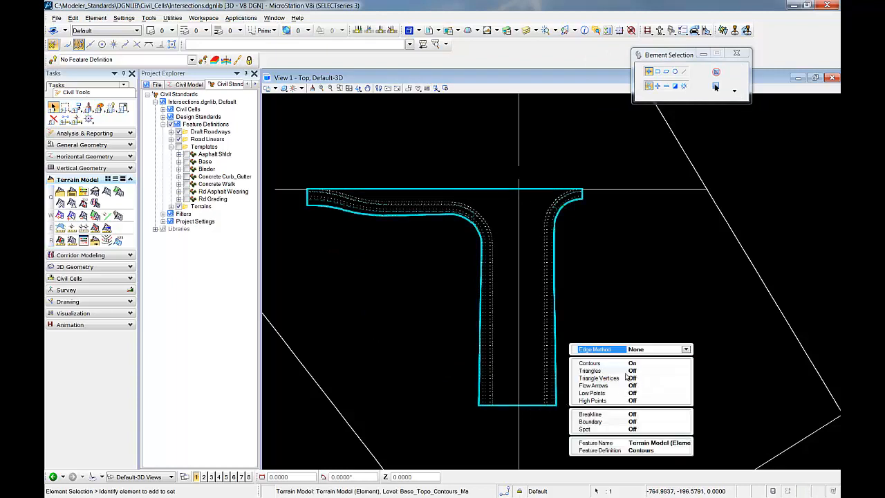
left_click(632, 370)
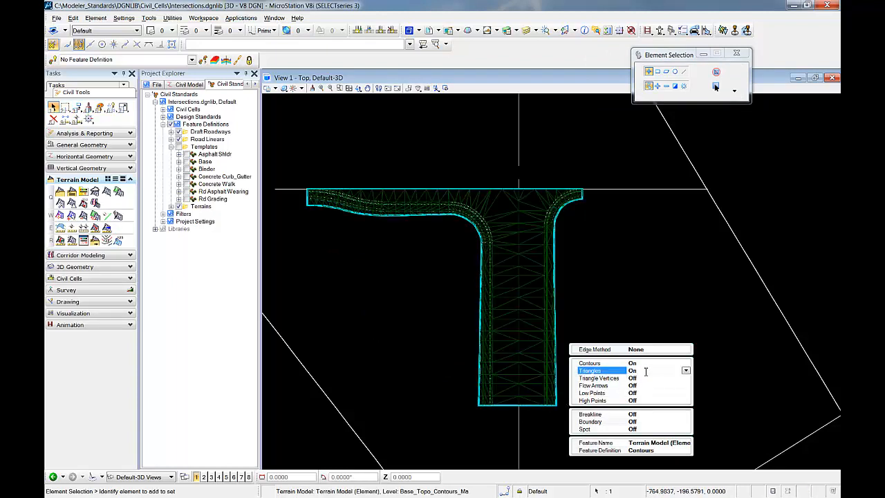